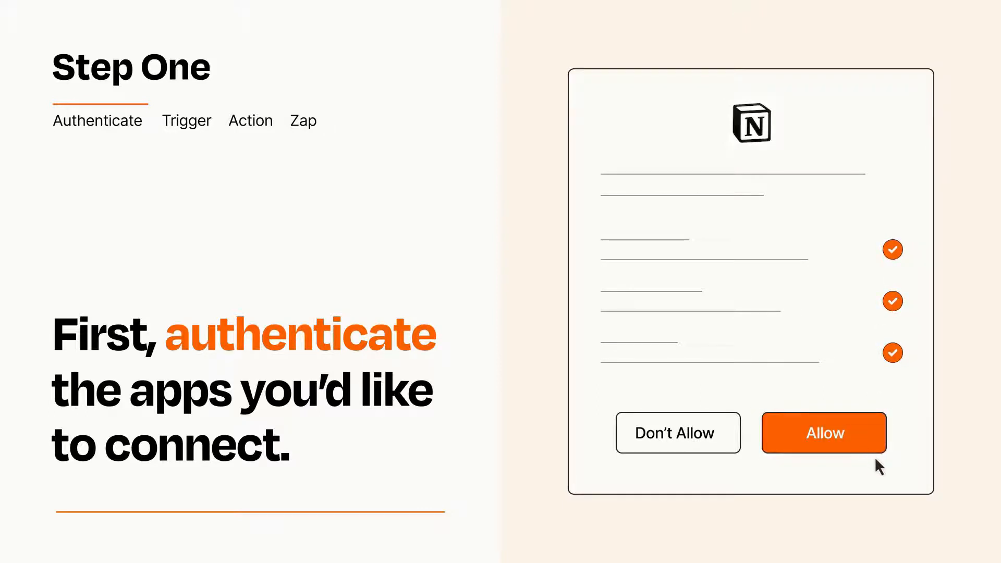
Allow Zapier access to the Notion account
{"action": "left_click", "coordinate": [823, 433]}
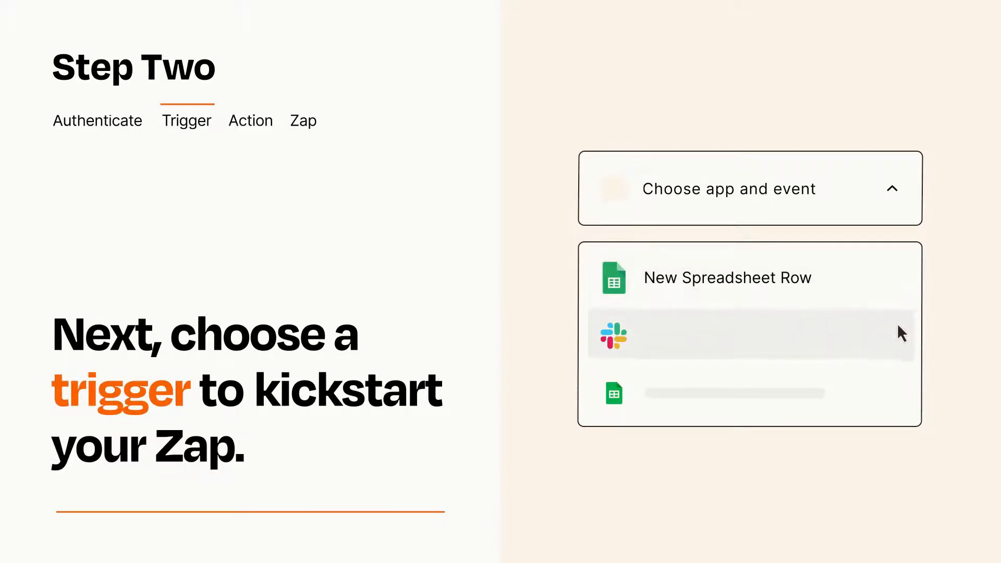
{"action": "mouse_move", "coordinate": [901, 397]}
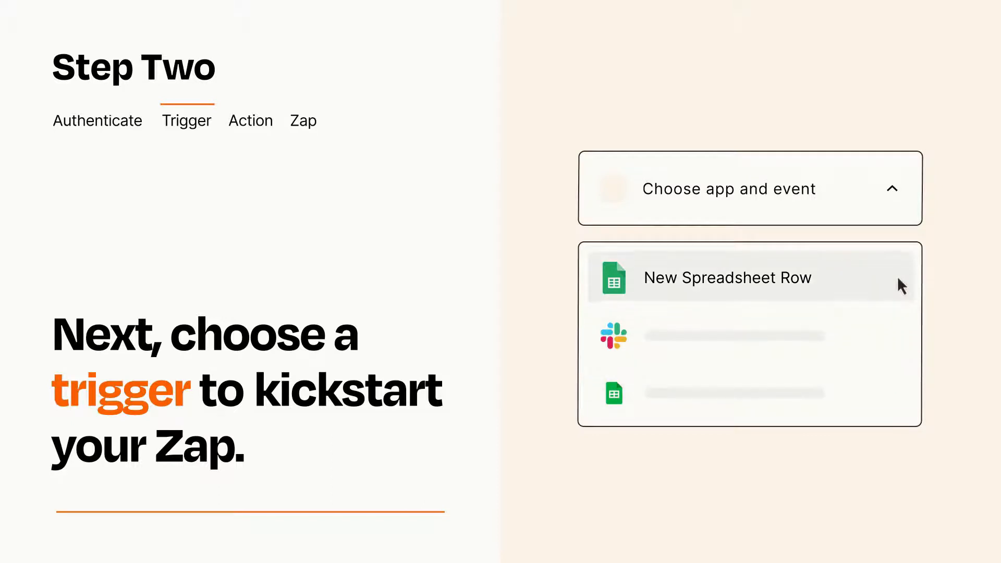
{"action": "mouse_move", "coordinate": [901, 291]}
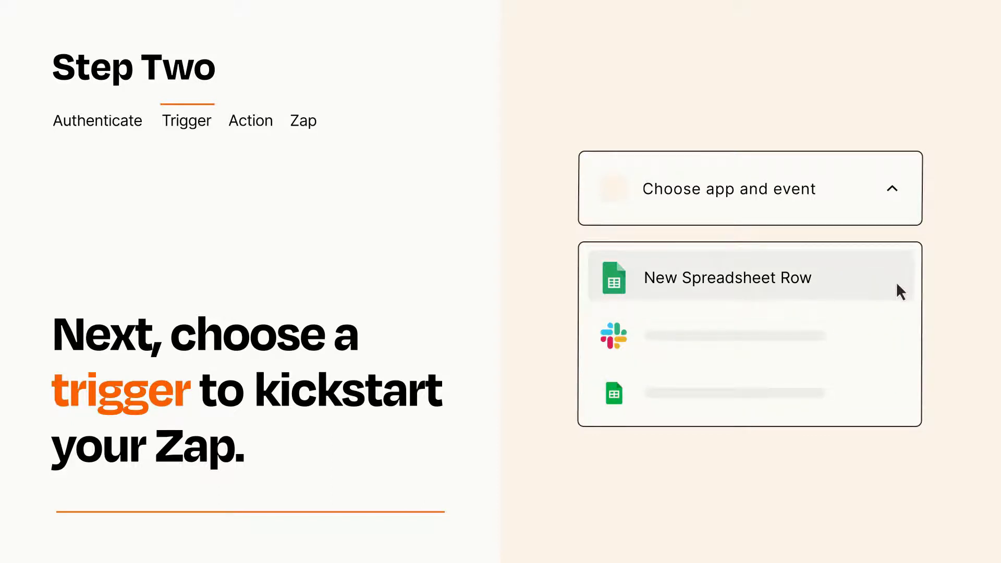
Choose Google Sheets 'New Spreadsheet Row' as the Zap's trigger event
{"action": "left_click", "coordinate": [727, 278]}
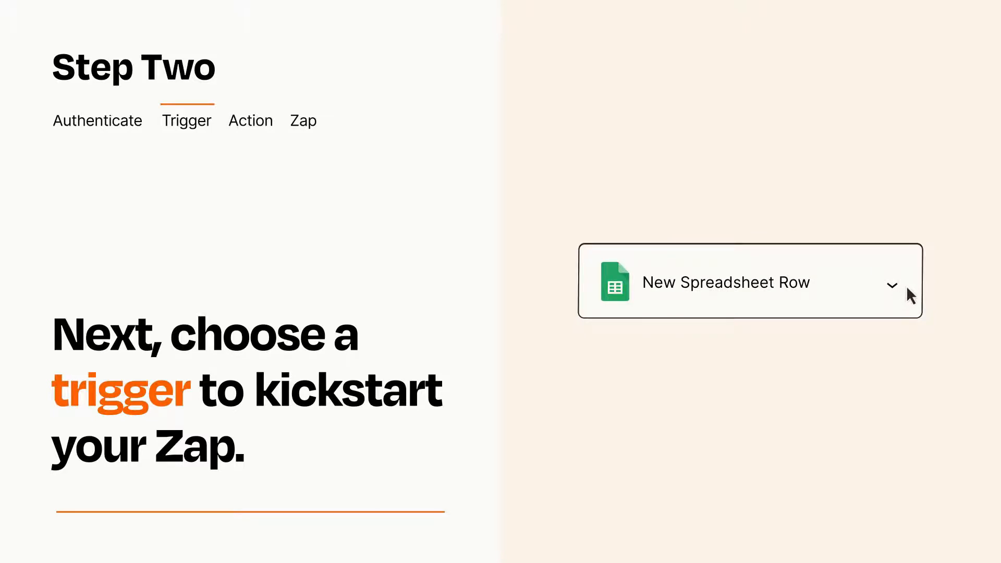
{"action": "mouse_move", "coordinate": [908, 289]}
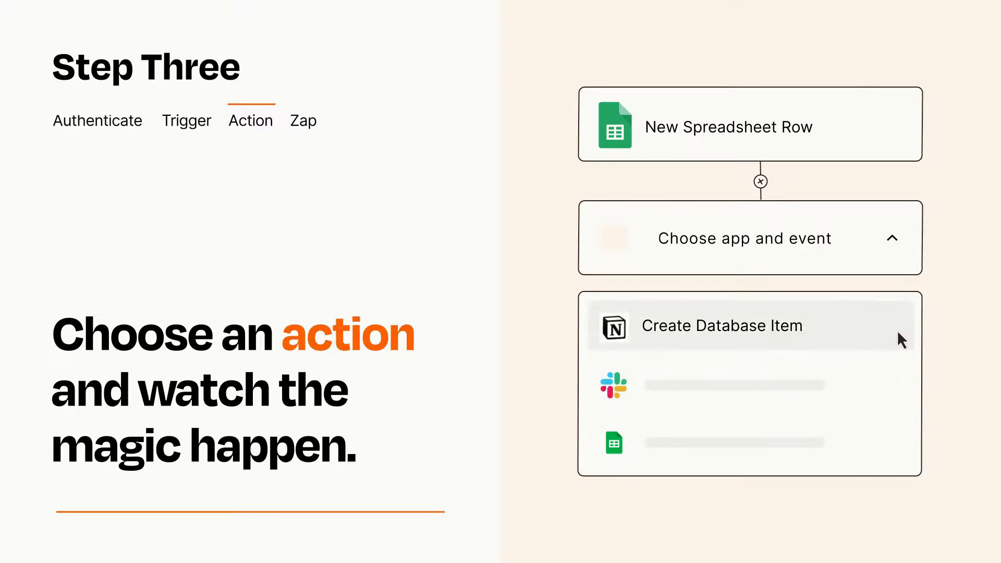
Choose Notion 'Create Database Item' as the action following the trigger
{"action": "left_click", "coordinate": [721, 326]}
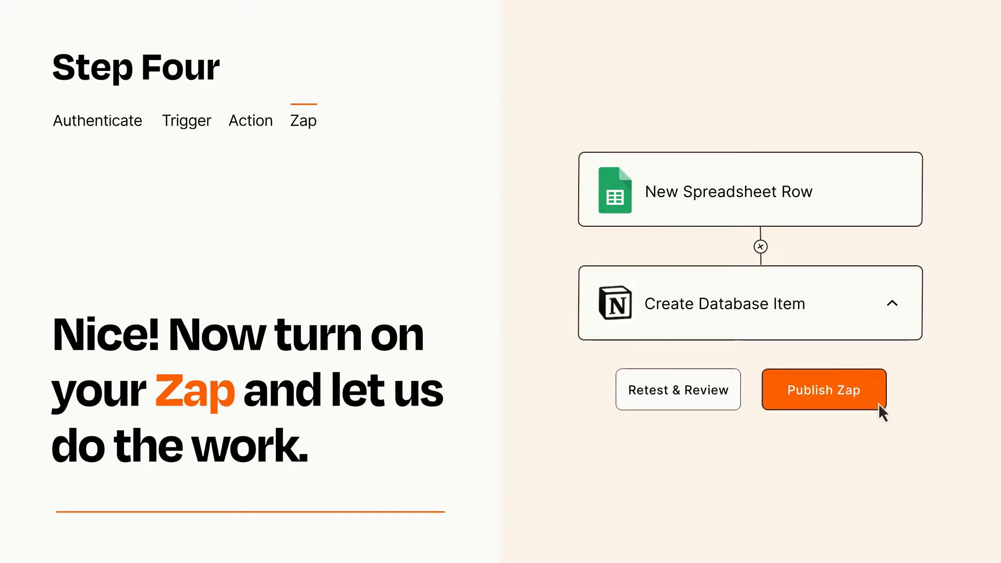
Publish the finished Zap so it turns on and runs
{"action": "left_click", "coordinate": [824, 389]}
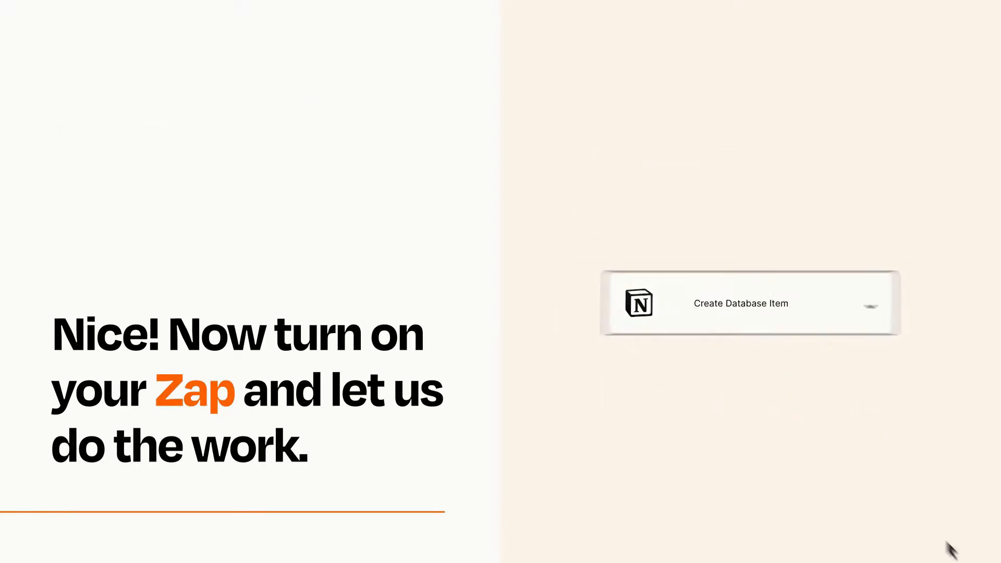